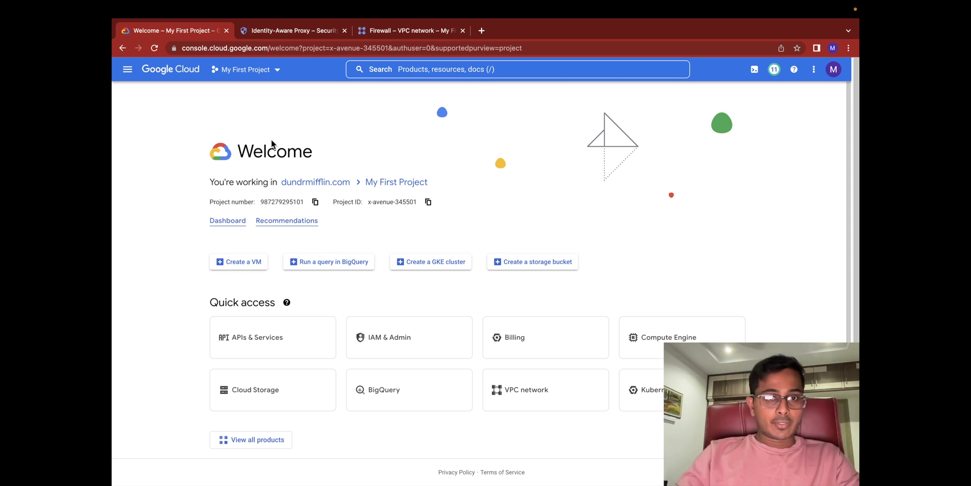
Go to Compute Engine's VM instances list from the navigation menu.
click(128, 68)
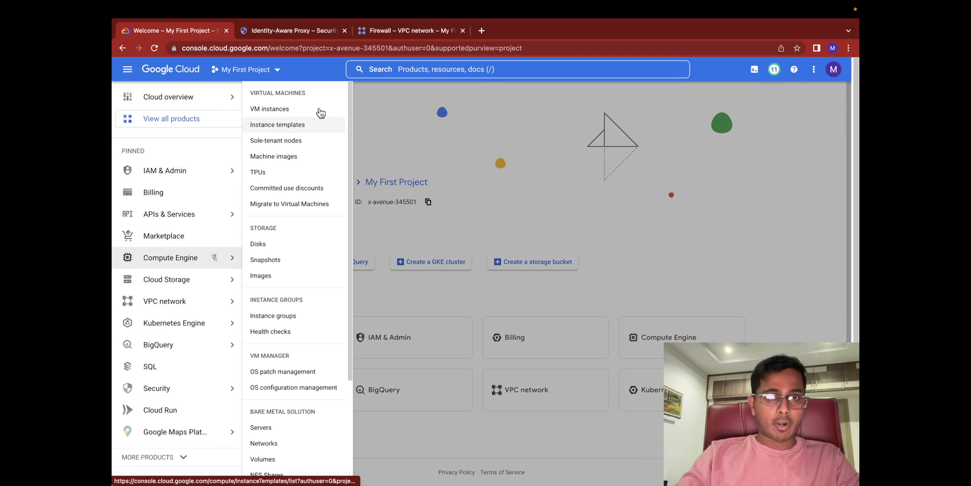
click(269, 109)
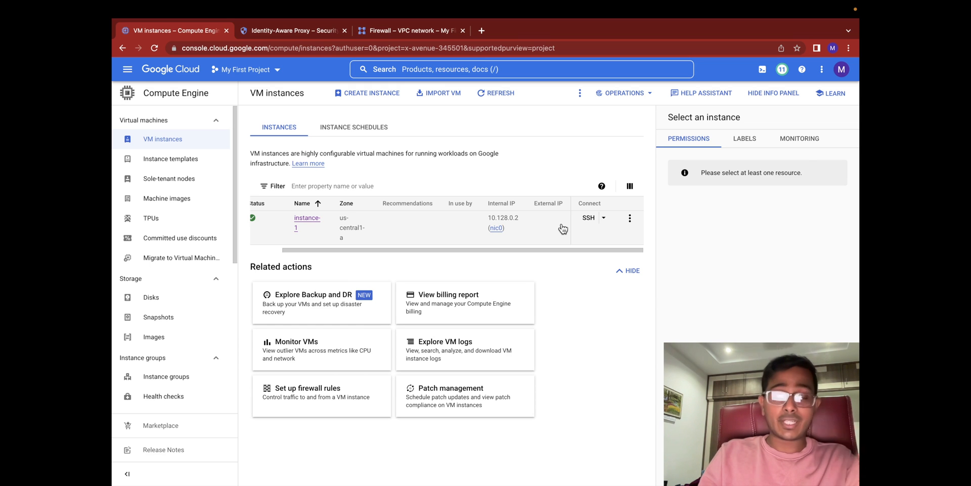
Edit instance-1's default network interface to have no external IPv4 address, and save.
click(306, 223)
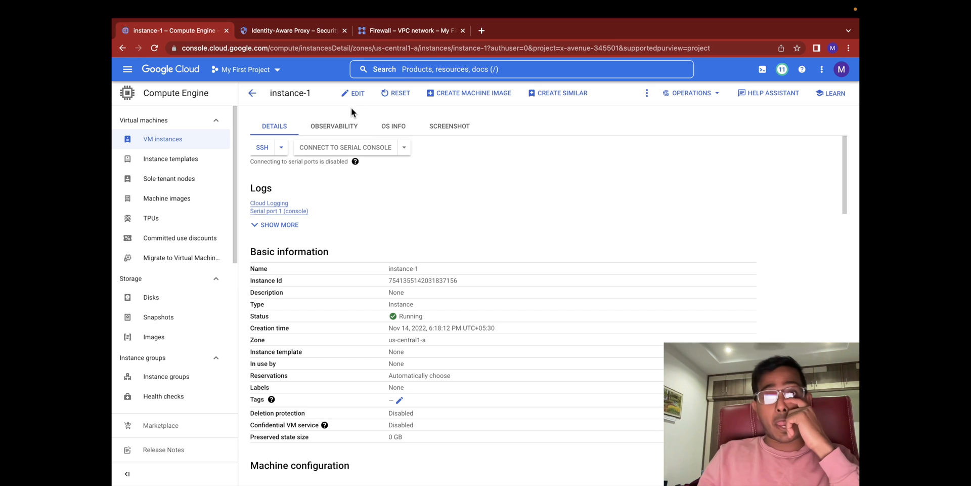
click(352, 93)
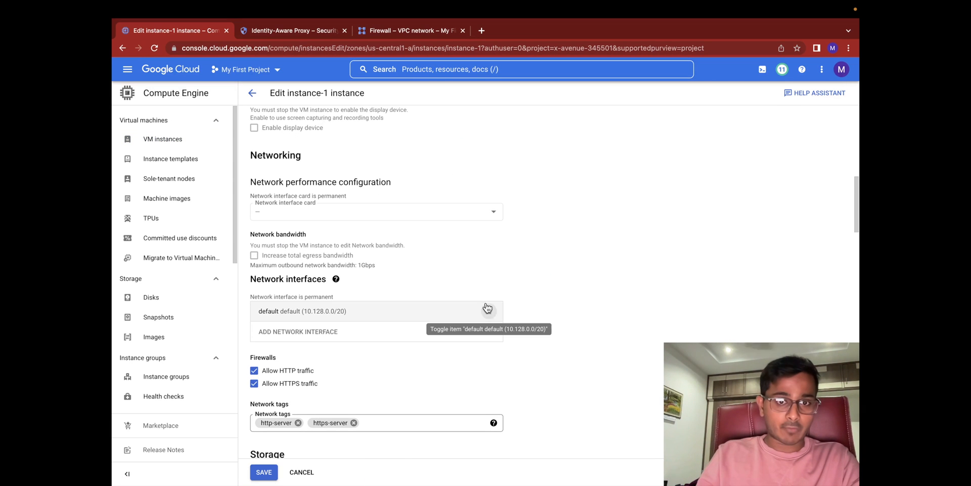
click(372, 310)
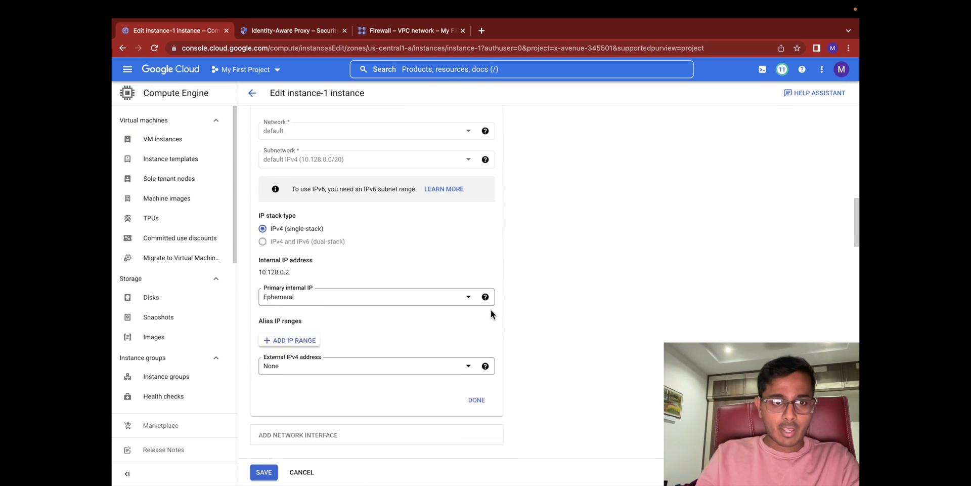
scroll(down, 3)
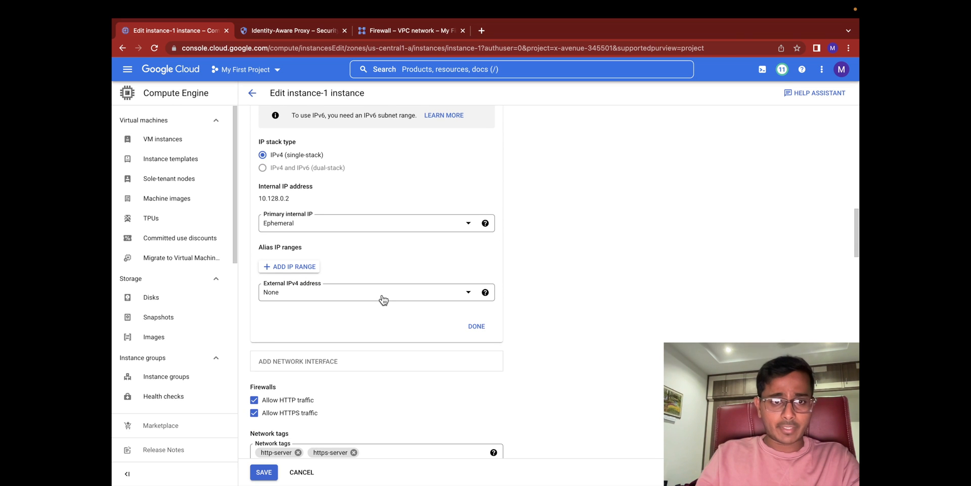
click(376, 292)
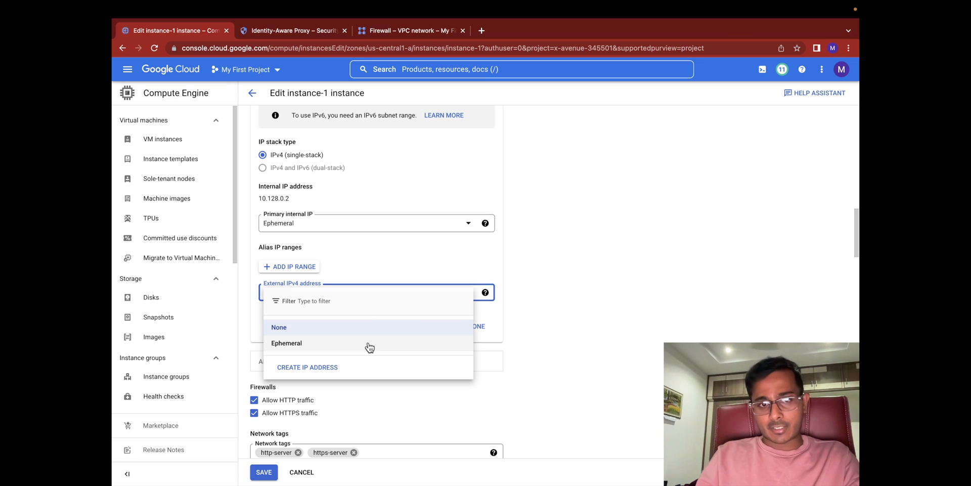
click(279, 328)
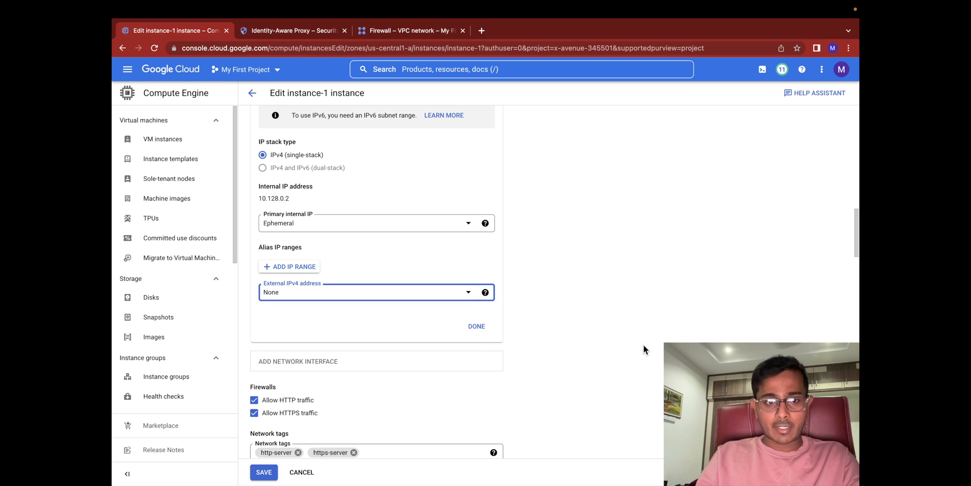
click(263, 471)
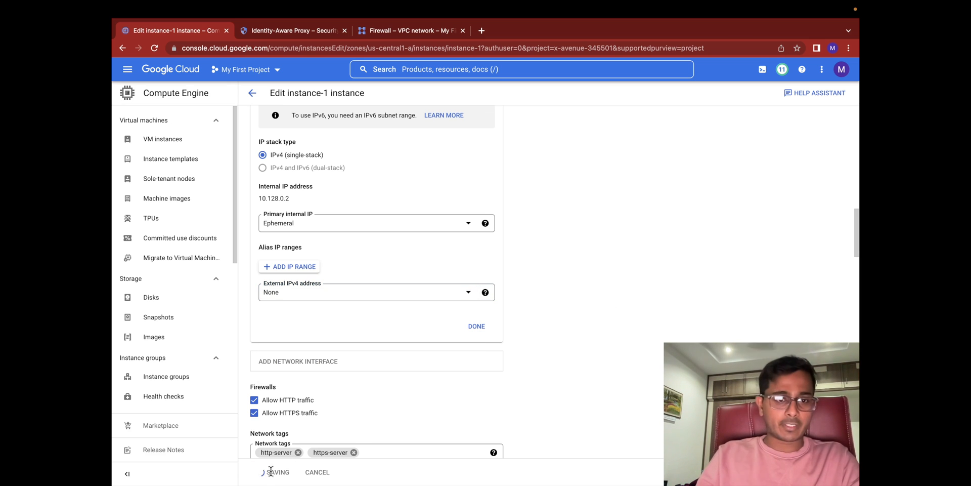
click(291, 30)
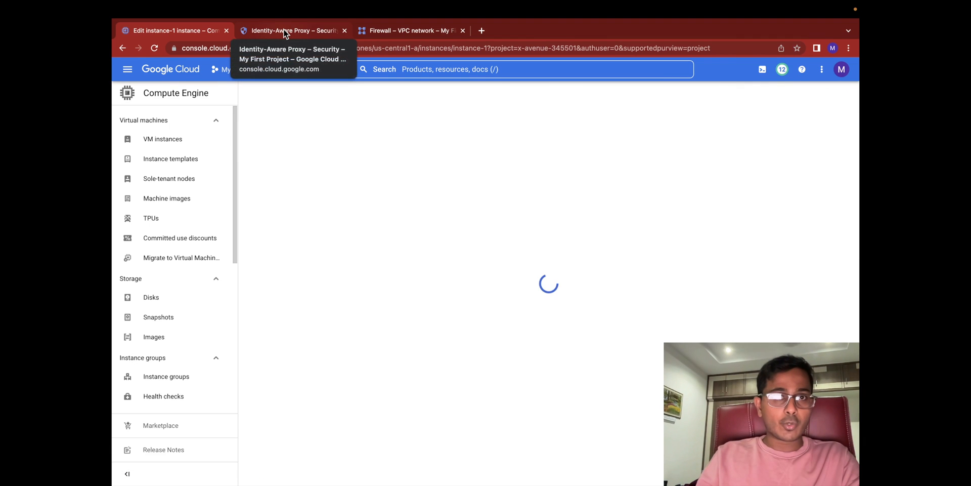
In the second tab, navigate to IAM & Admin > Identity-Aware Proxy.
click(294, 30)
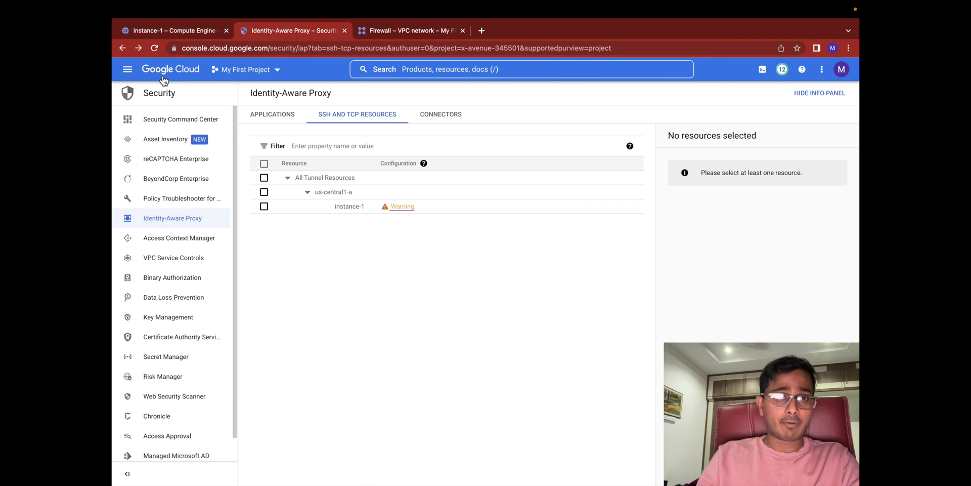
click(127, 69)
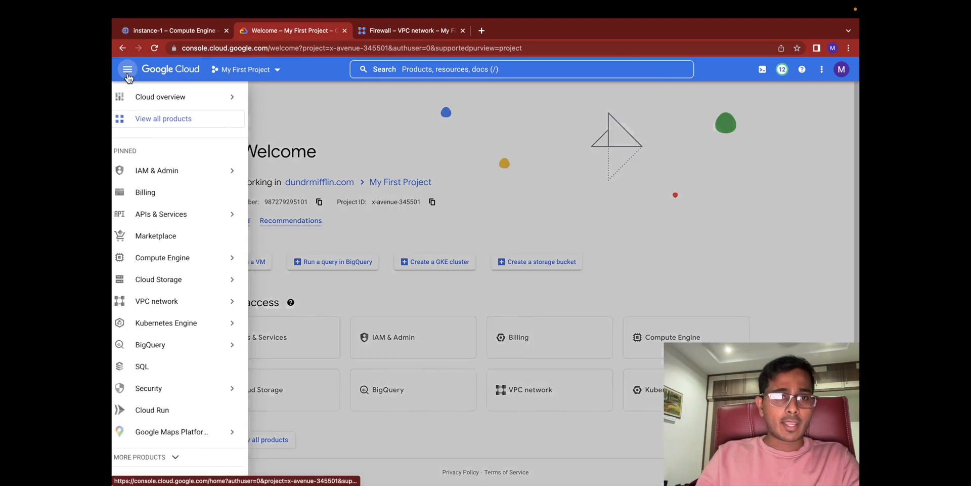
mouse_move(157, 170)
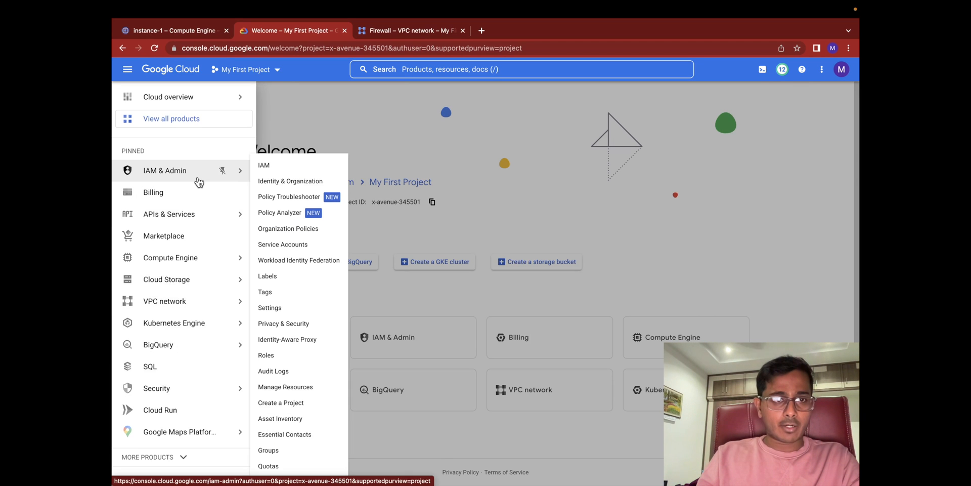
mouse_move(303, 339)
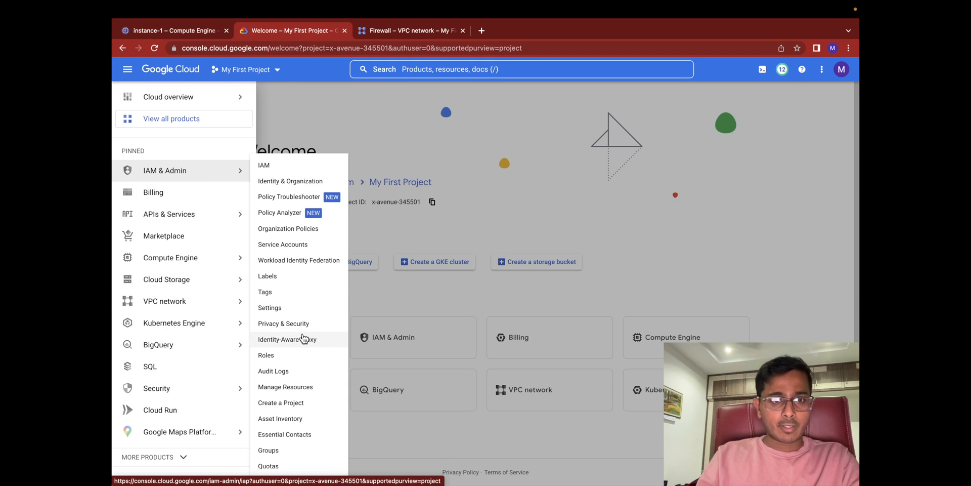
click(287, 338)
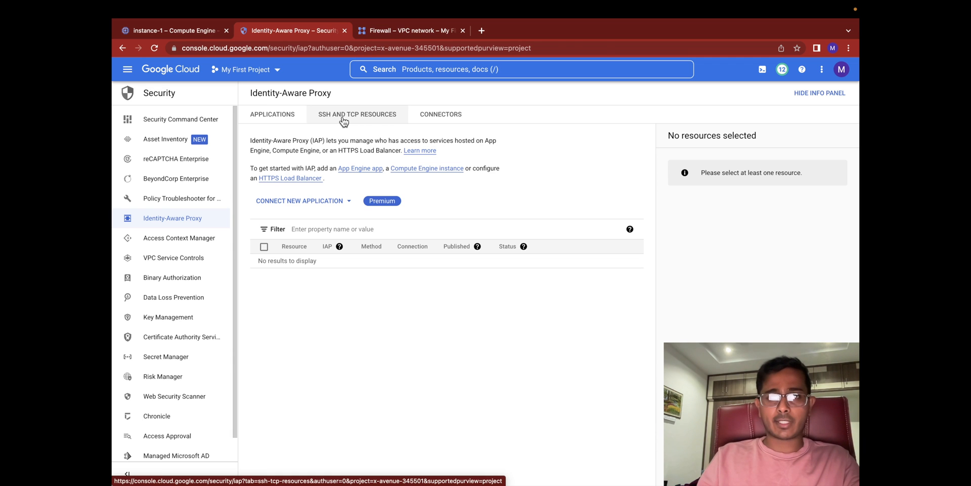
Select instance-1 under SSH and TCP Resources to view its tunnel permissions.
click(357, 113)
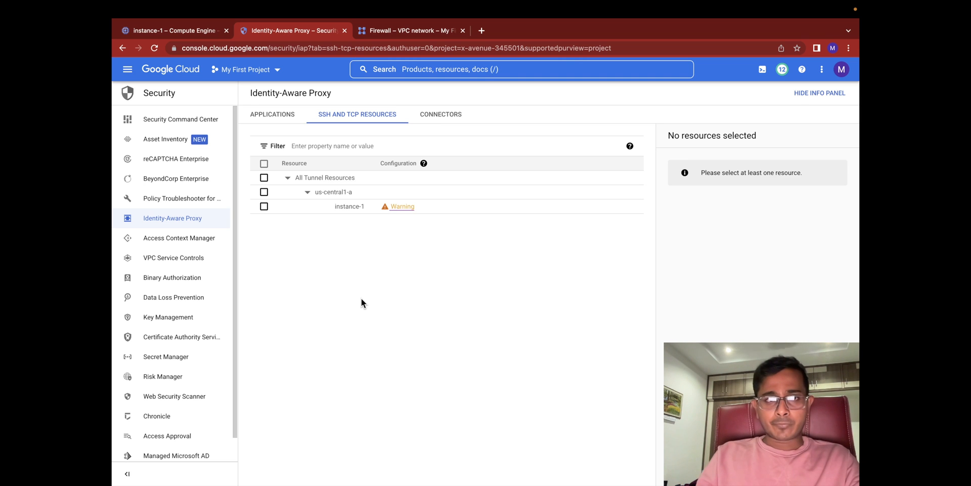
mouse_move(358, 282)
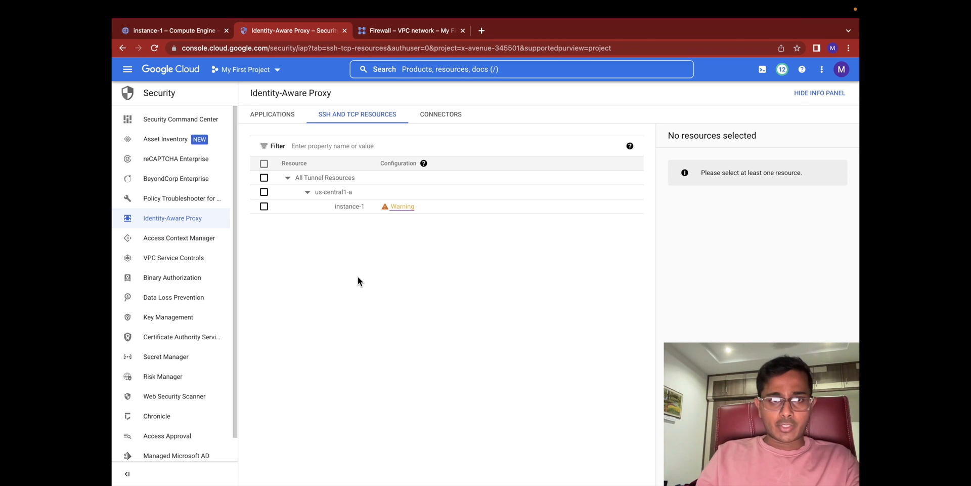
mouse_move(364, 246)
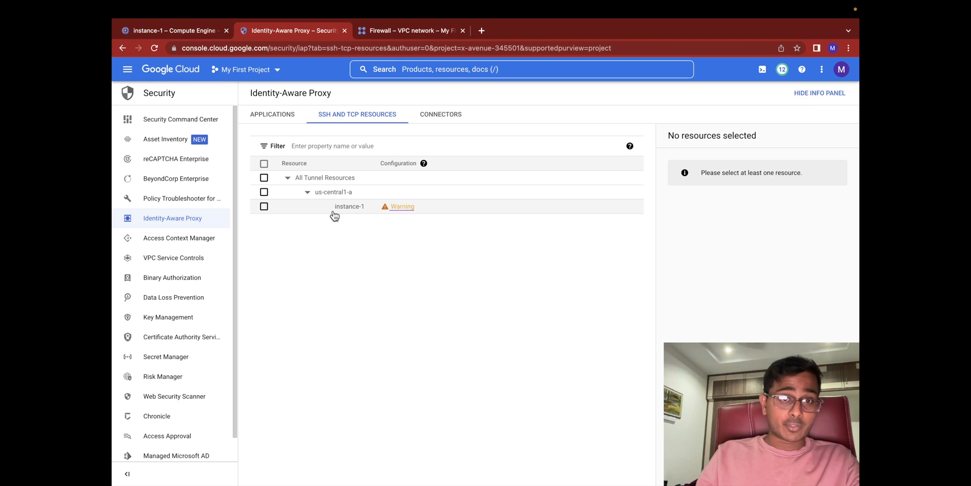
click(264, 206)
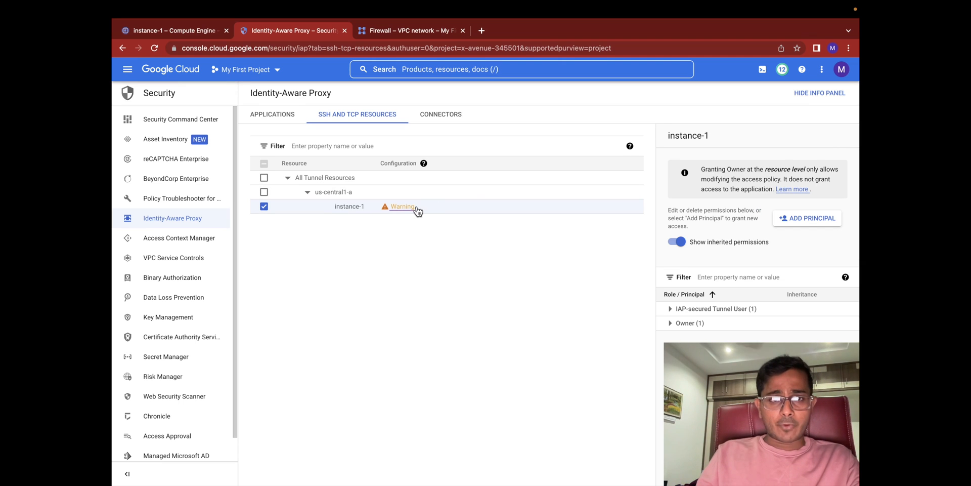
mouse_move(402, 206)
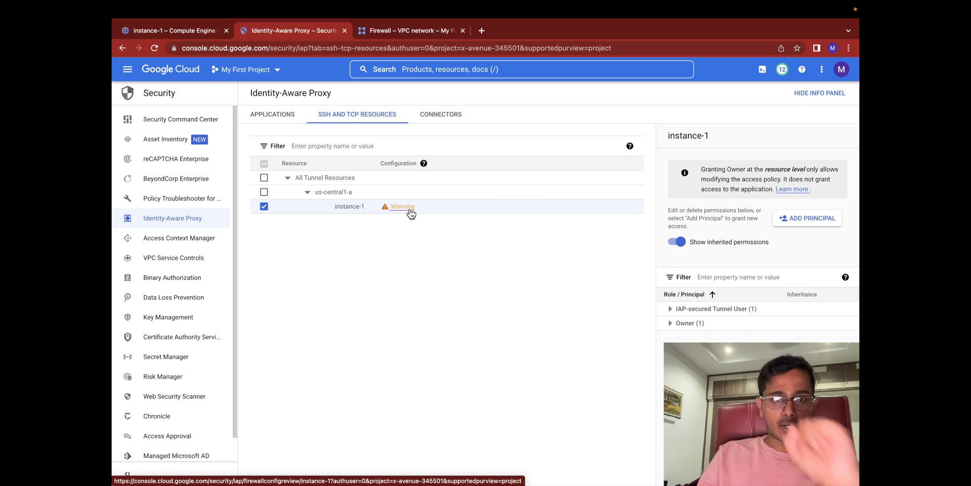
Check instance-1's firewall warning, then switch to the VPC firewall rules tab.
click(402, 206)
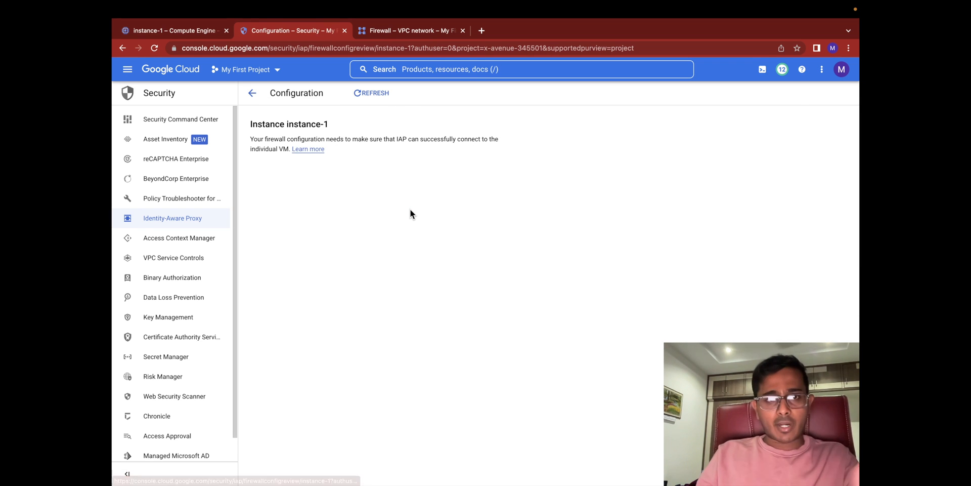
click(313, 169)
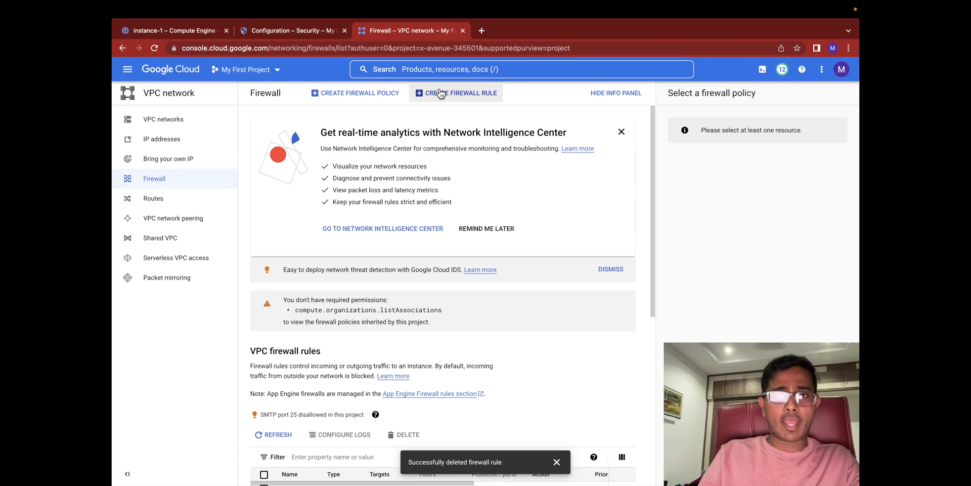
Start a new firewall rule and begin naming it 'fw-'.
click(456, 93)
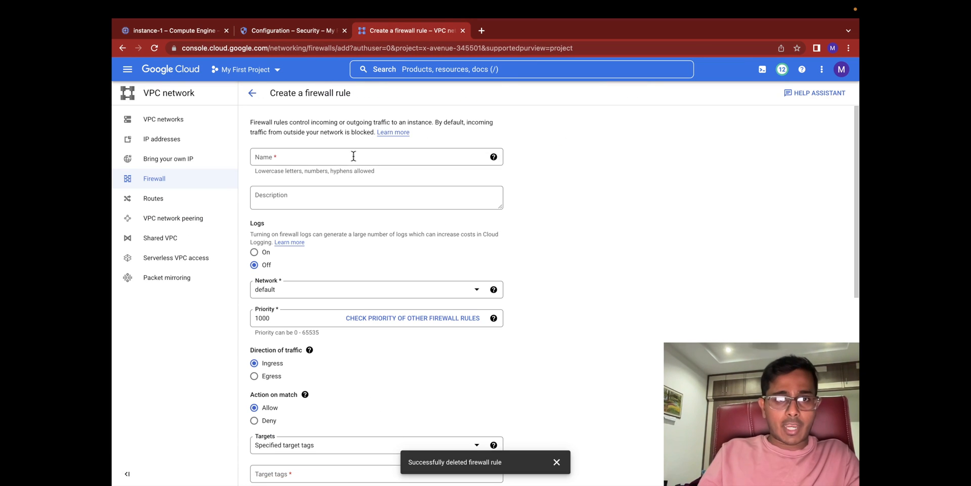
text(fw-gcp-vm-iap)
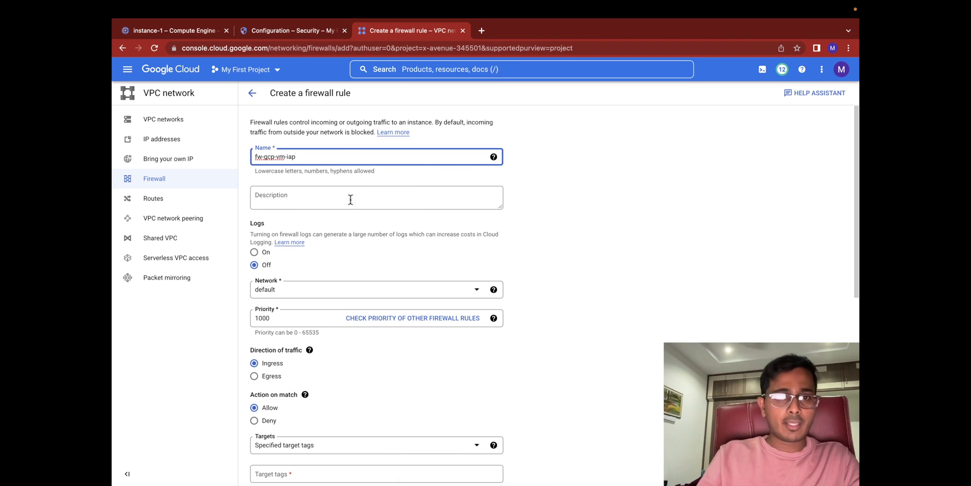
scroll(down, 3)
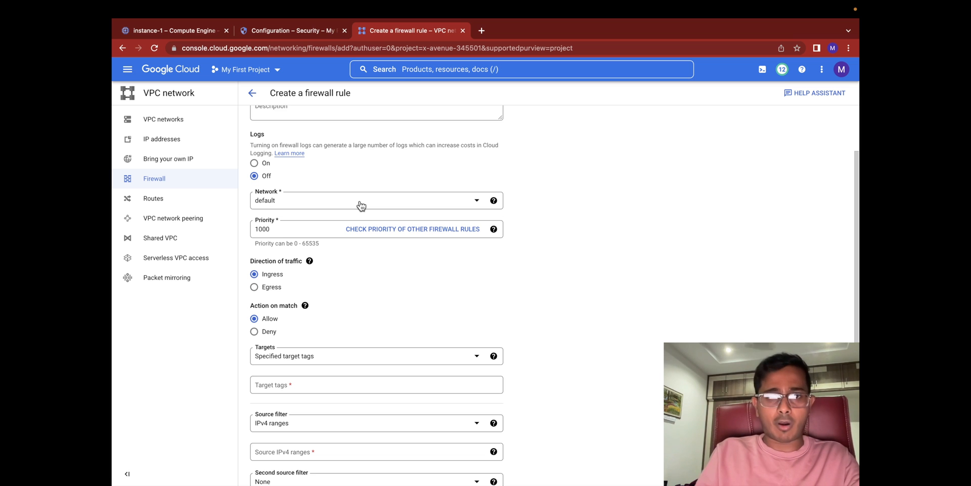
scroll(down, 3)
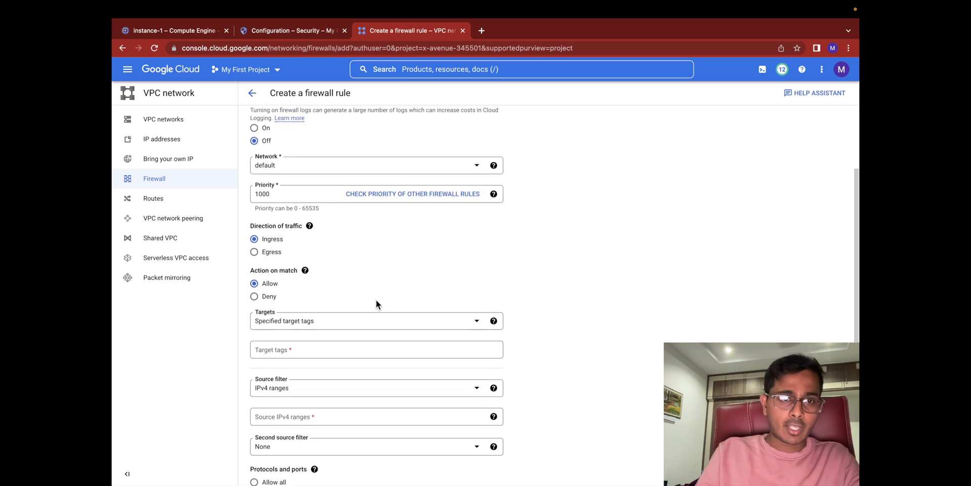
scroll(down, 3)
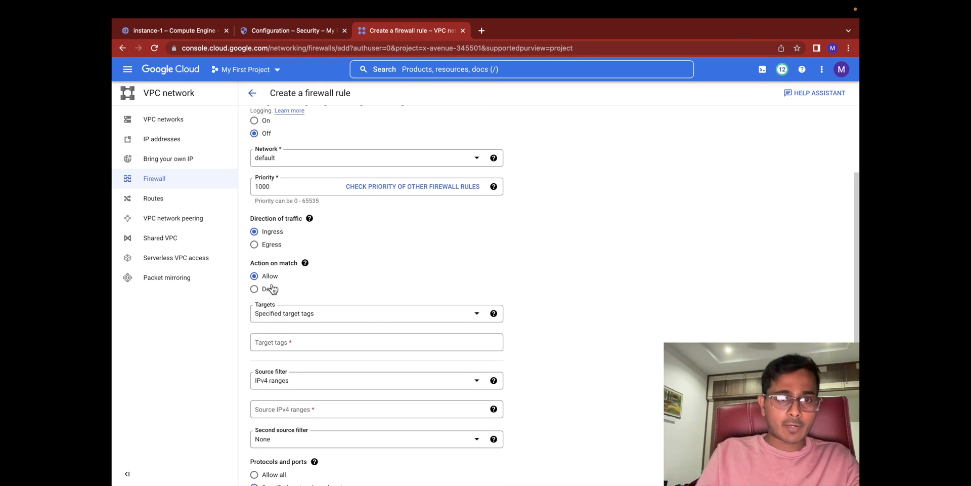
scroll(down, 3)
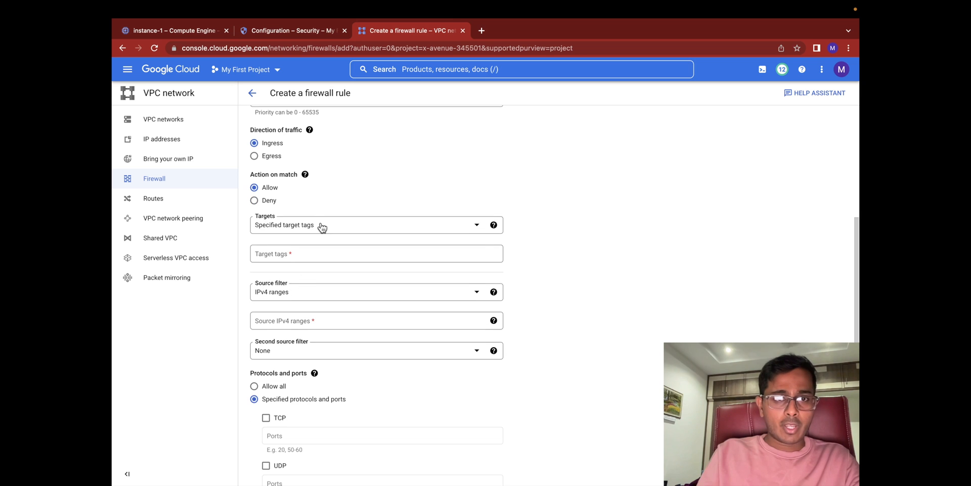
Target all instances, allow TCP from 35.235.240.0/20, and create the rule.
click(374, 224)
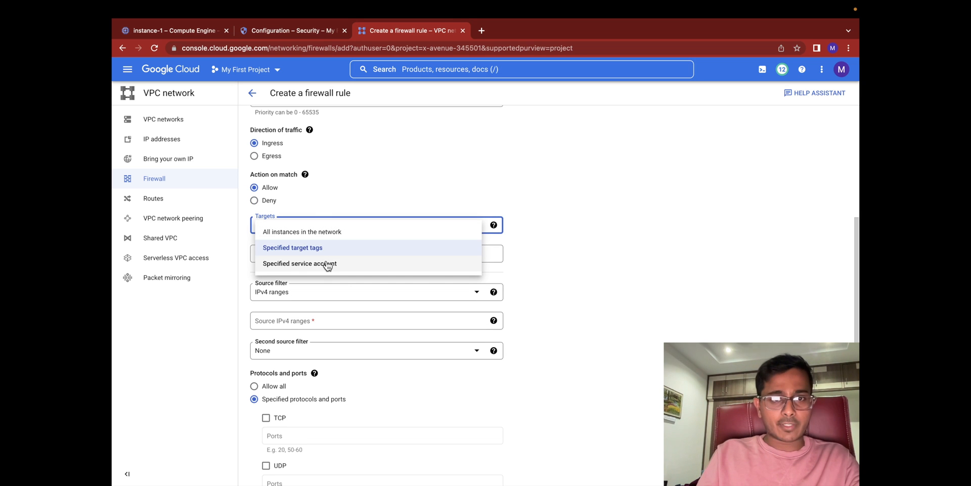
mouse_move(328, 235)
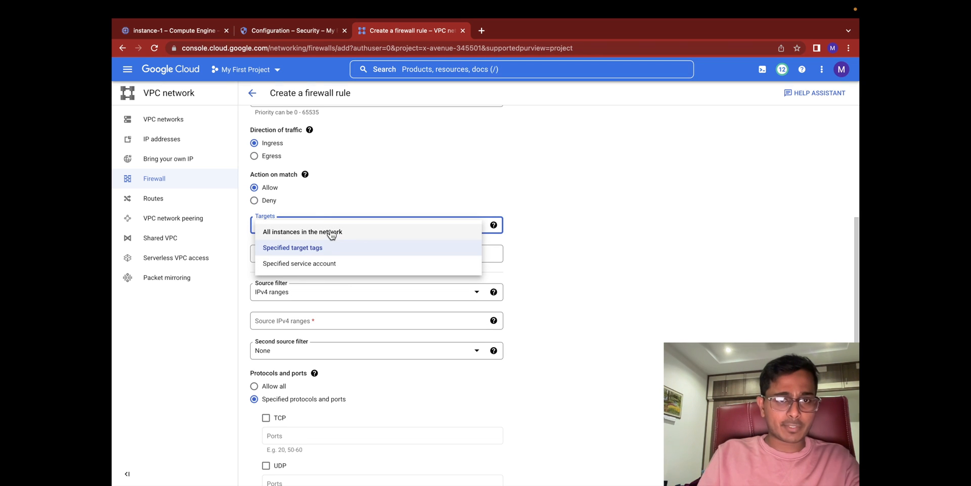
click(303, 231)
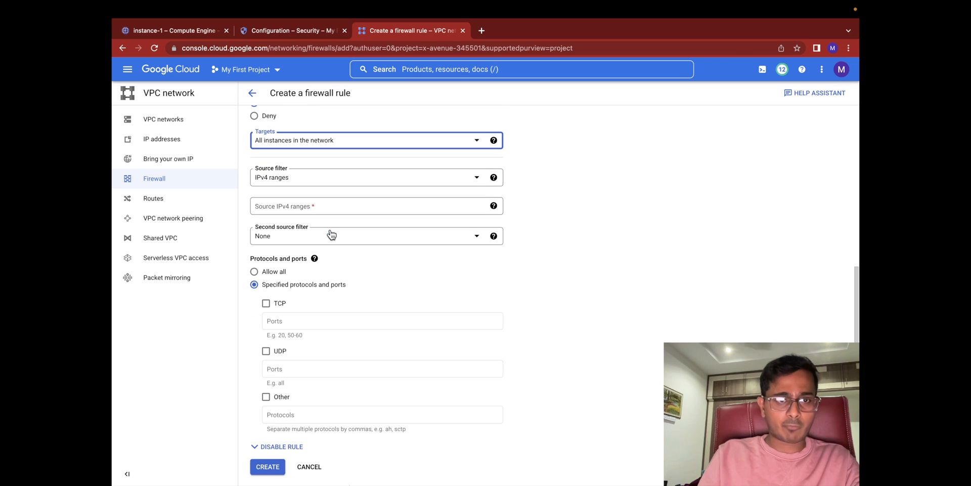
click(376, 206)
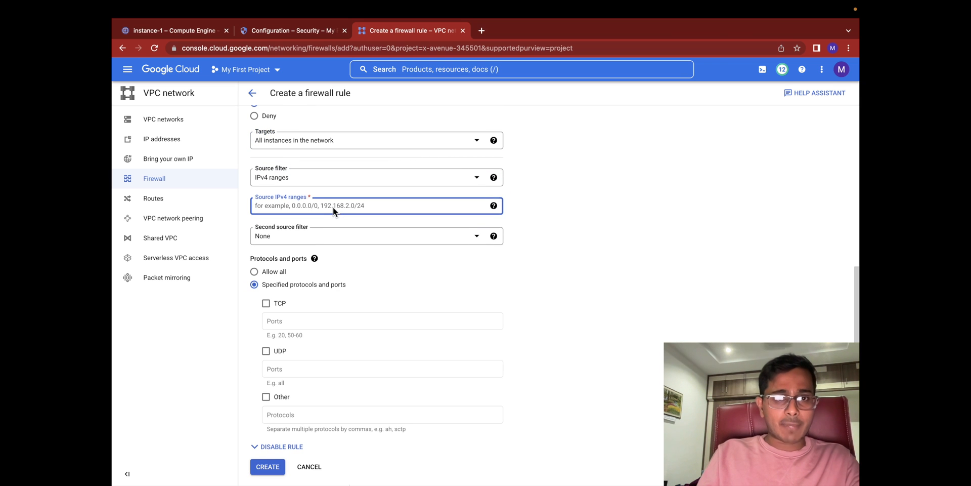
text(35.235.240.0/20)
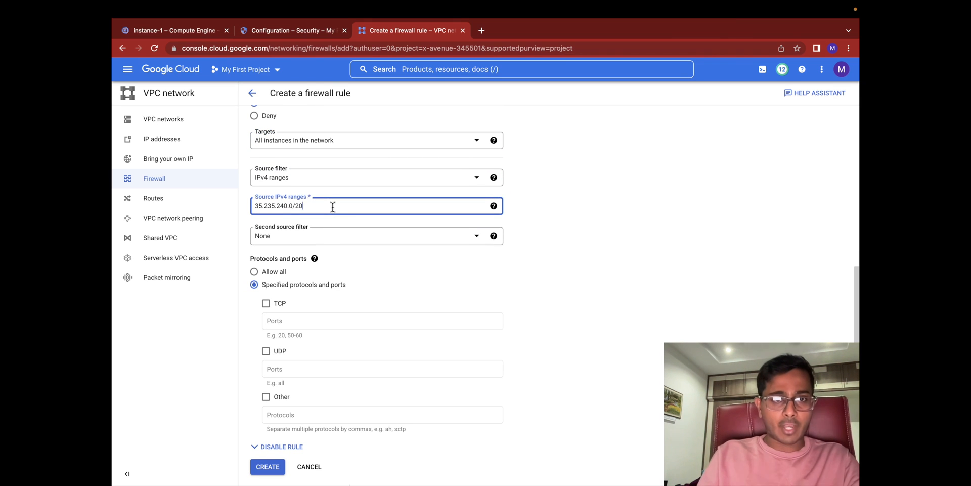
click(291, 30)
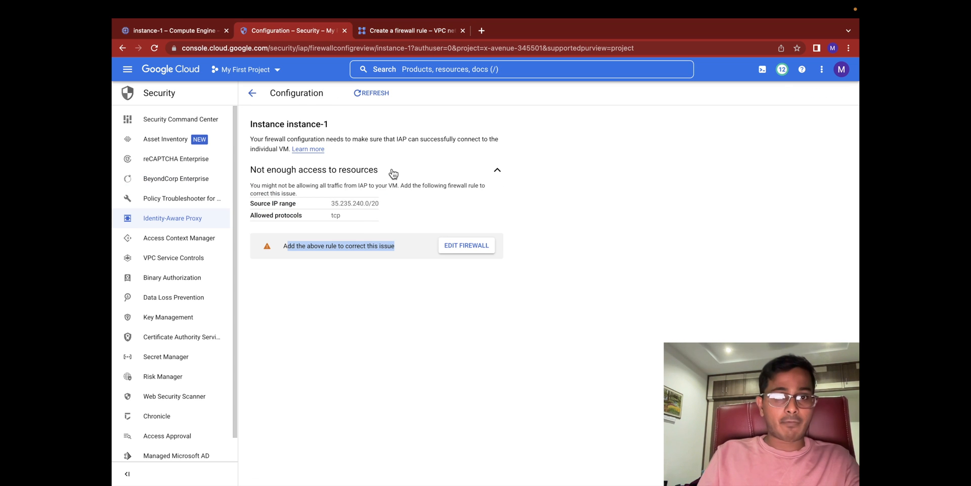
click(412, 30)
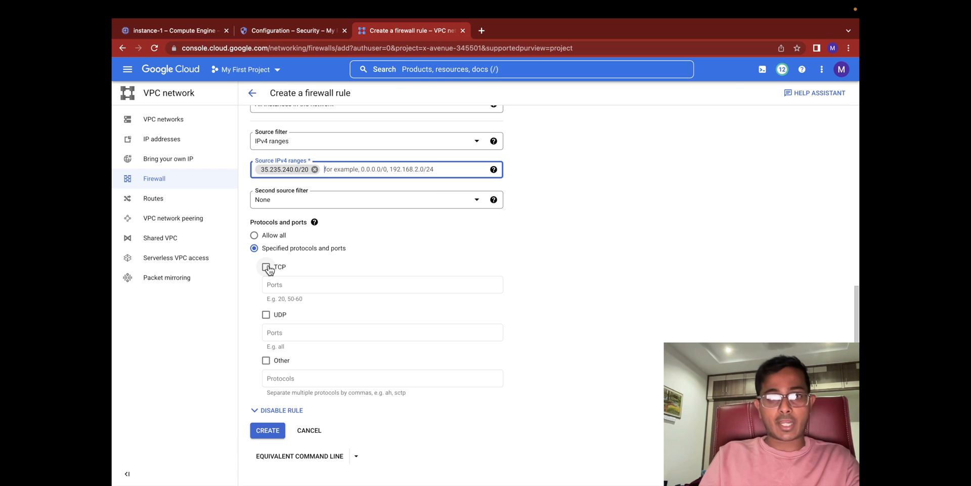
click(266, 267)
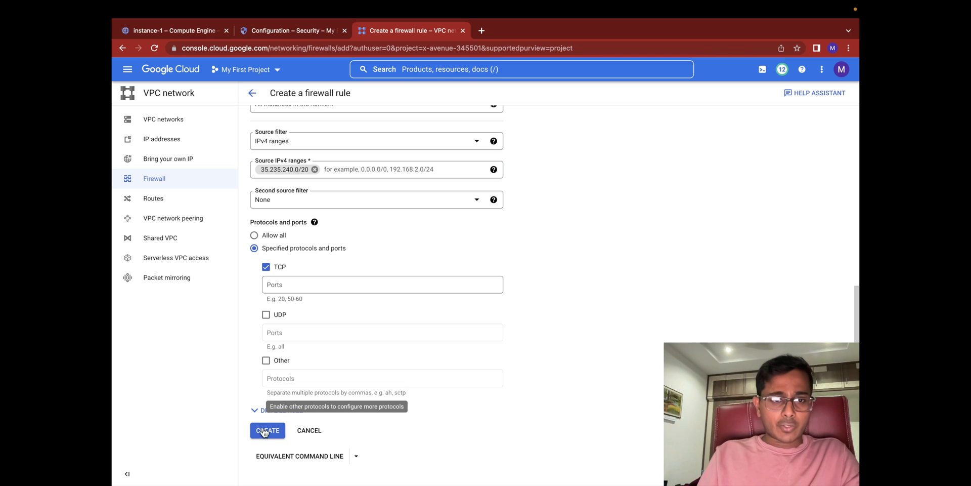
click(267, 430)
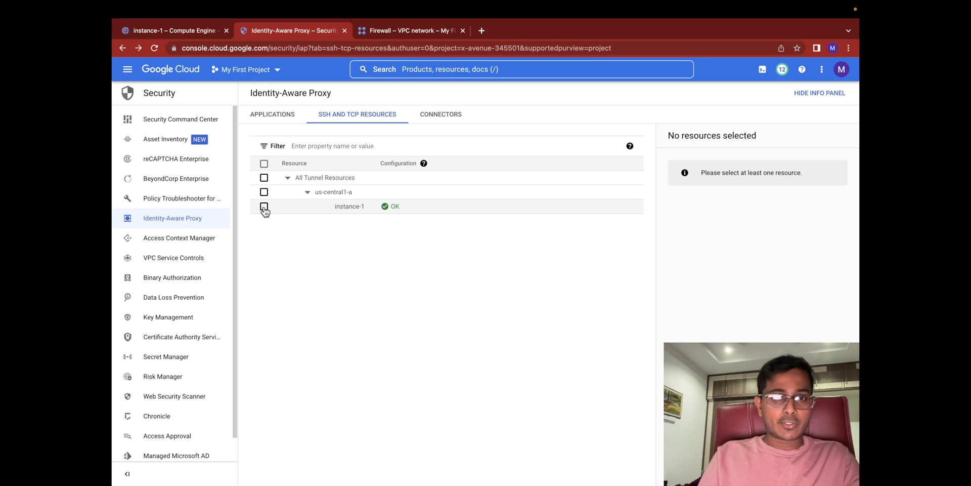
Add principal 'admni…' to instance-1 with the IAP-secured Tunnel User role.
click(264, 206)
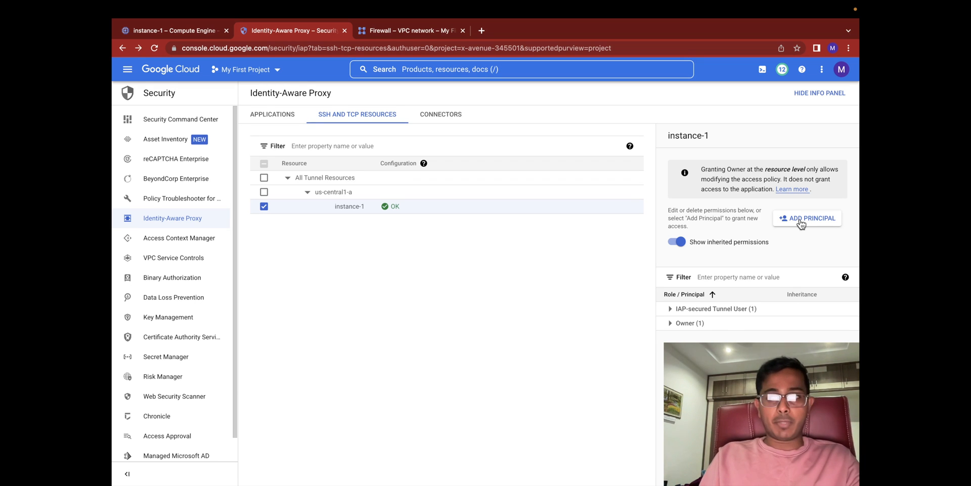
click(807, 218)
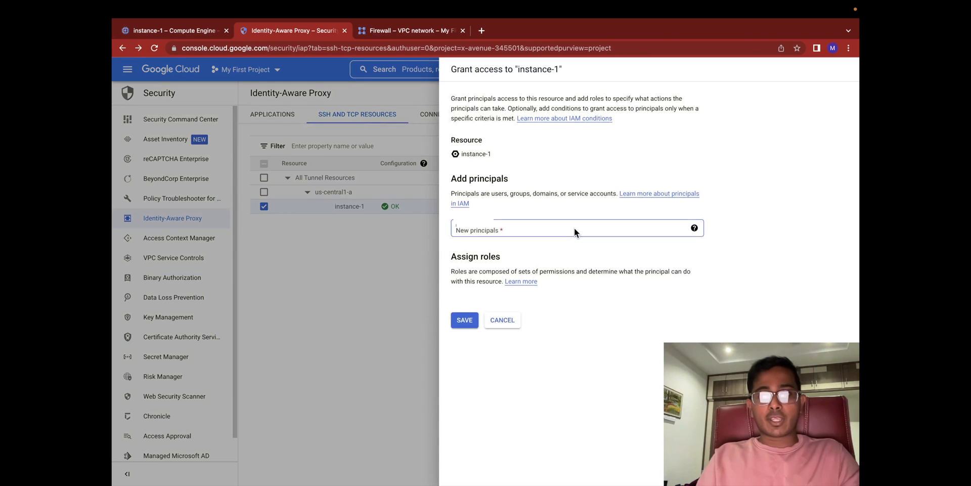
text(admni)
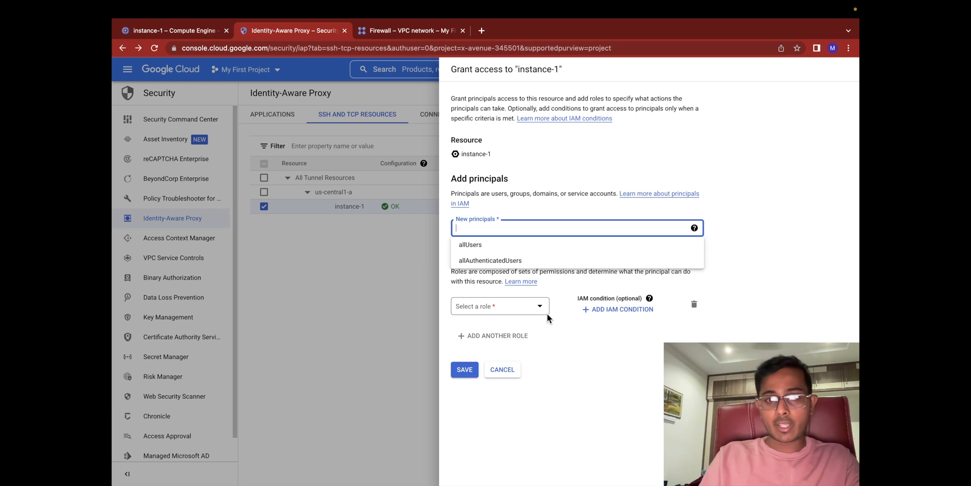
mouse_move(527, 229)
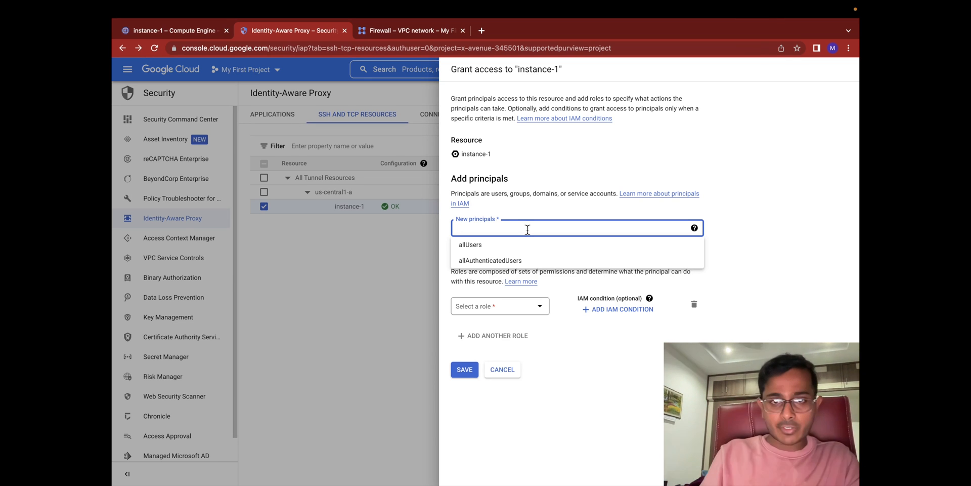
click(499, 306)
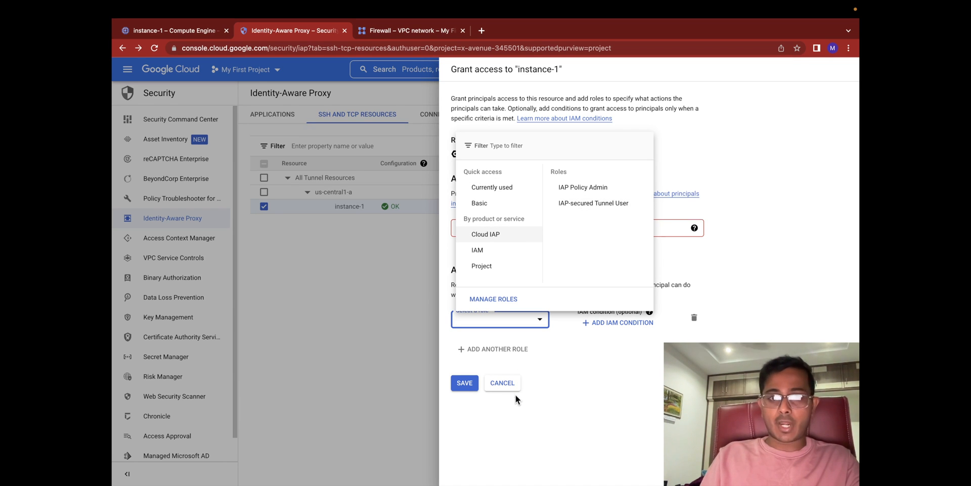
click(502, 383)
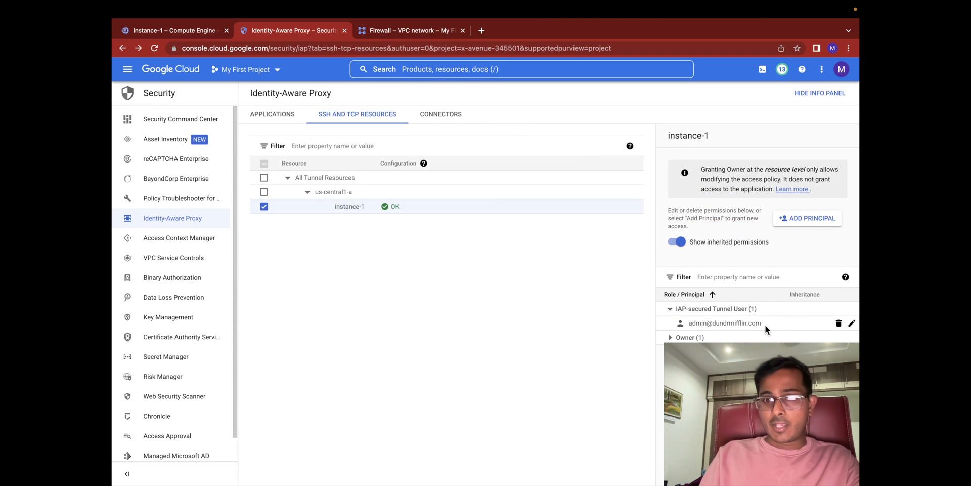
double_click(724, 323)
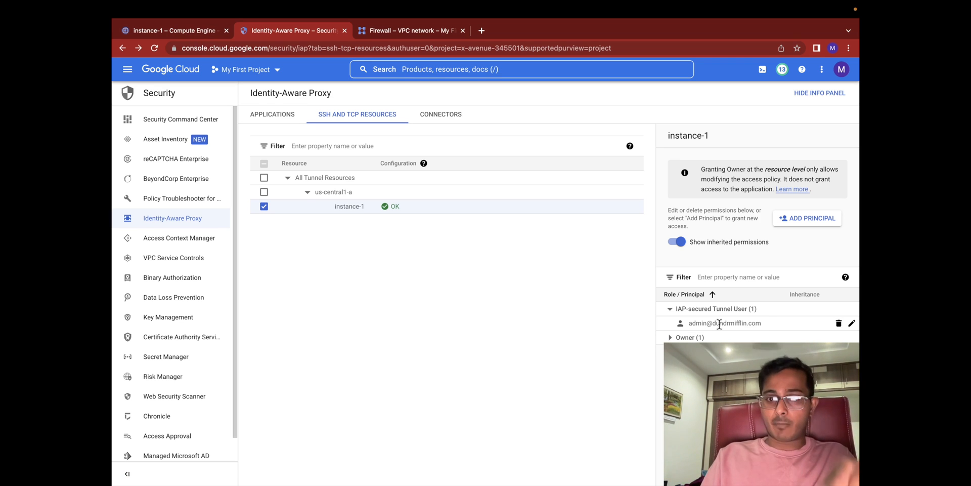
mouse_move(704, 333)
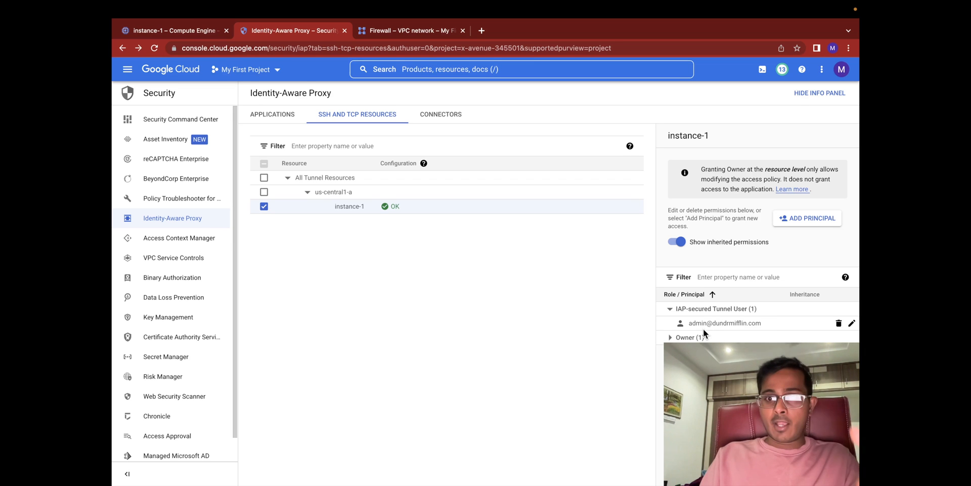
mouse_move(512, 280)
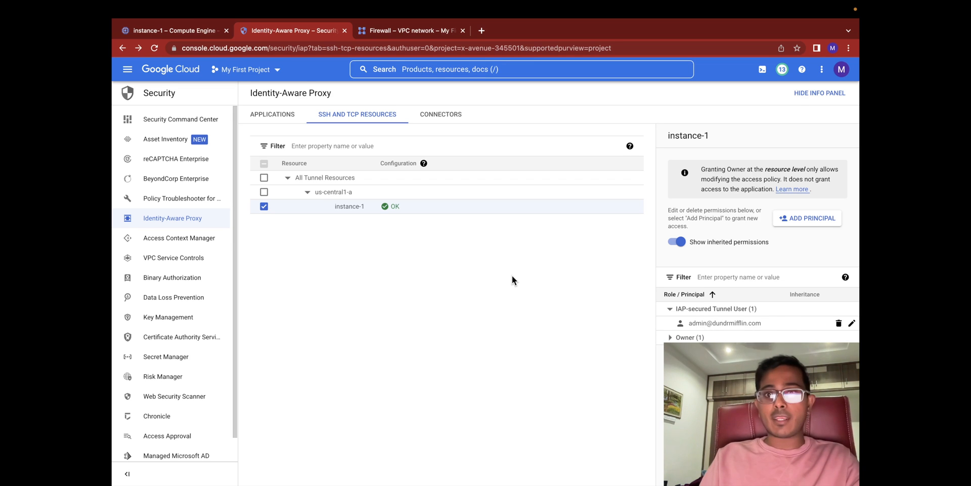
mouse_move(496, 284)
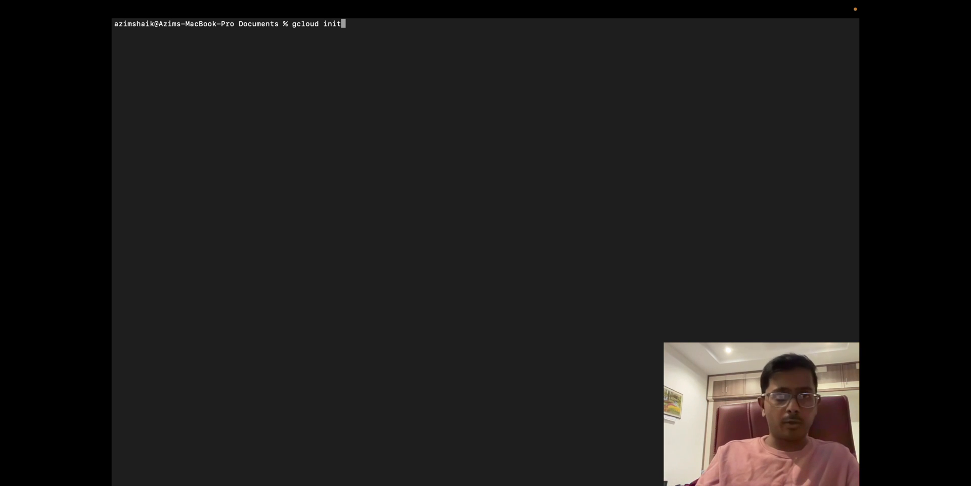
Replace 'init' with 'gcloud compute instances list' and run it.
key(backspace)
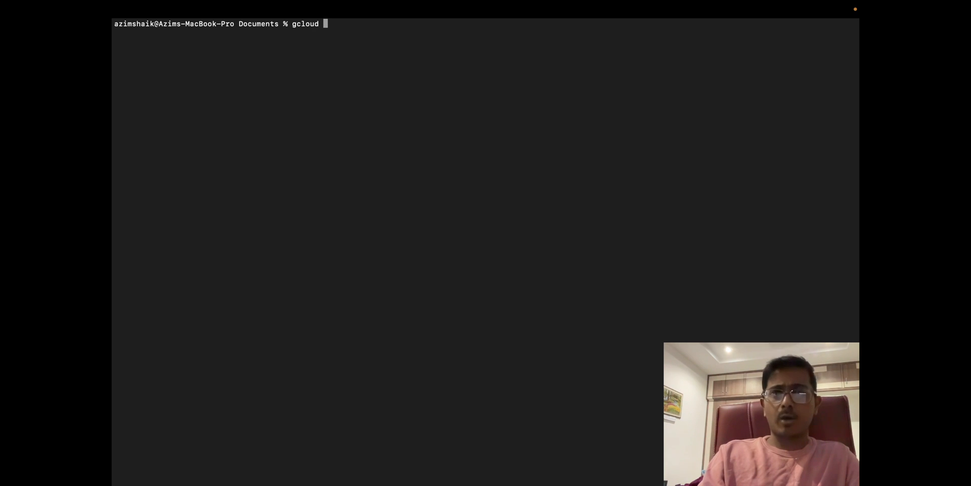
text(compute instances list)
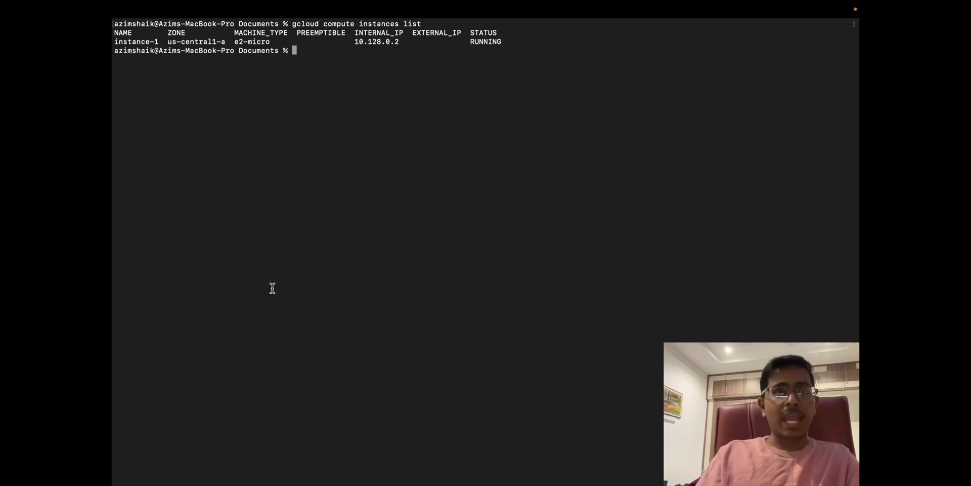
Run gcloud compute instance-1 --tunnel-through-iap --zone="us-central1-a", which errors as invalid choice.
double_click(135, 42)
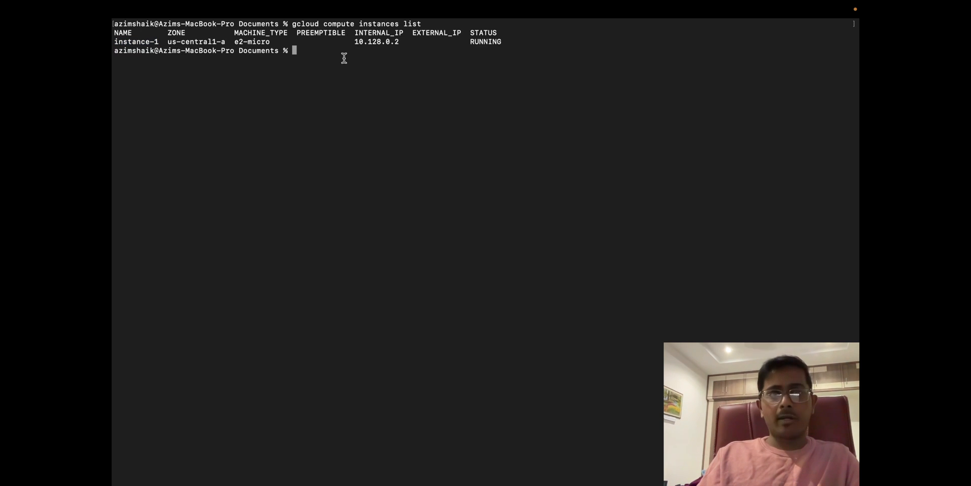
text(gcloud com)
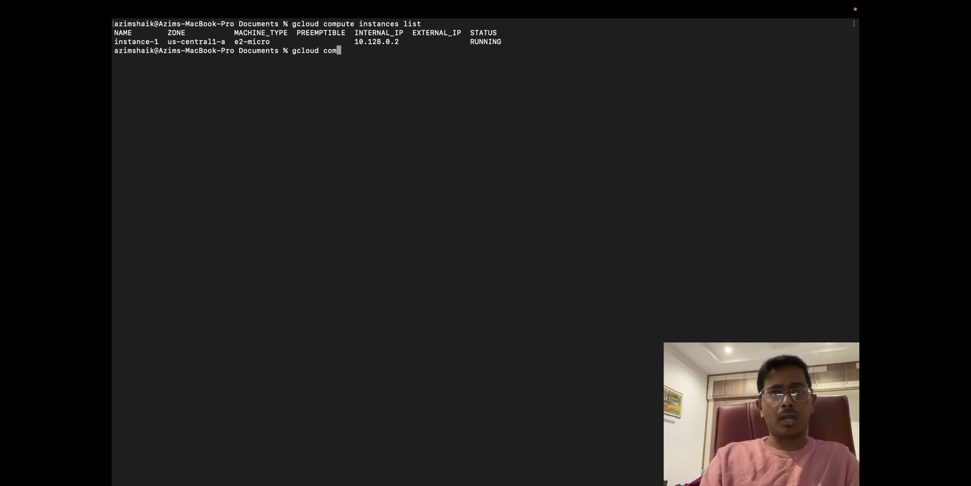
text(pute)
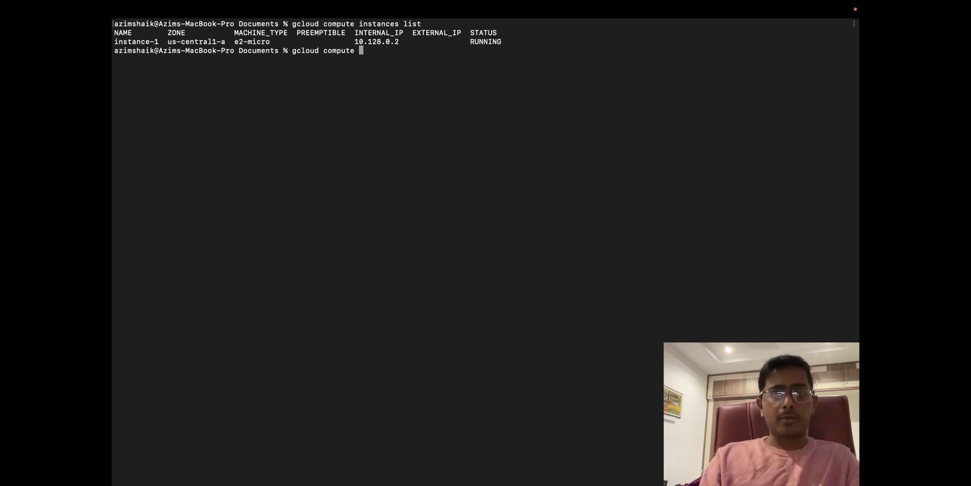
text(instance-1)
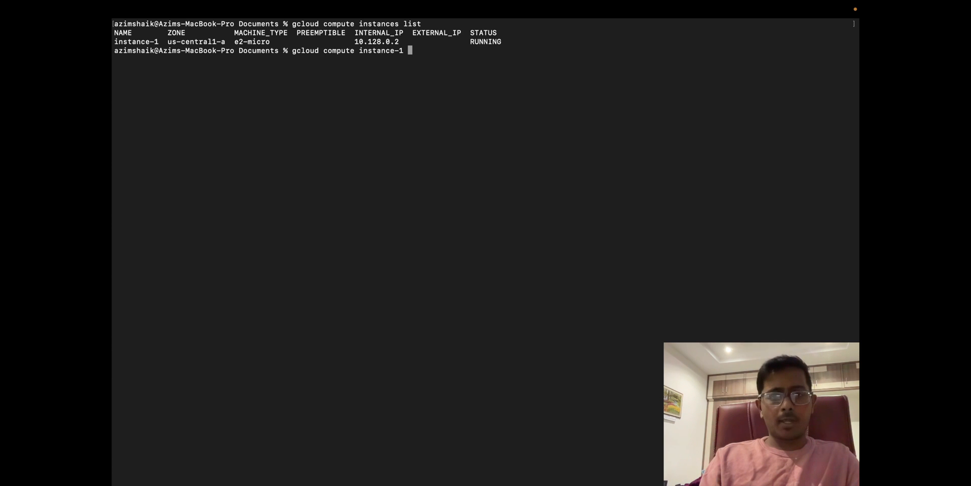
text(--tunnel-trh)
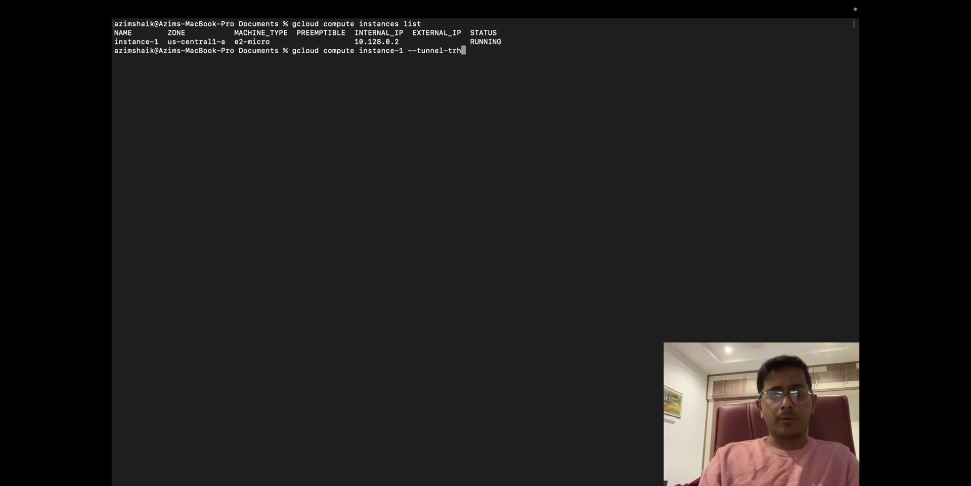
key(Backspace)
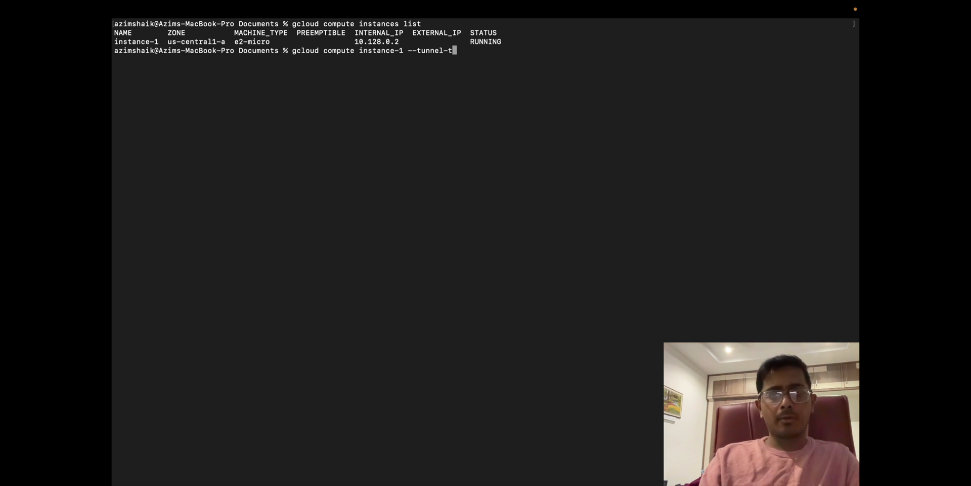
text(hrough-)
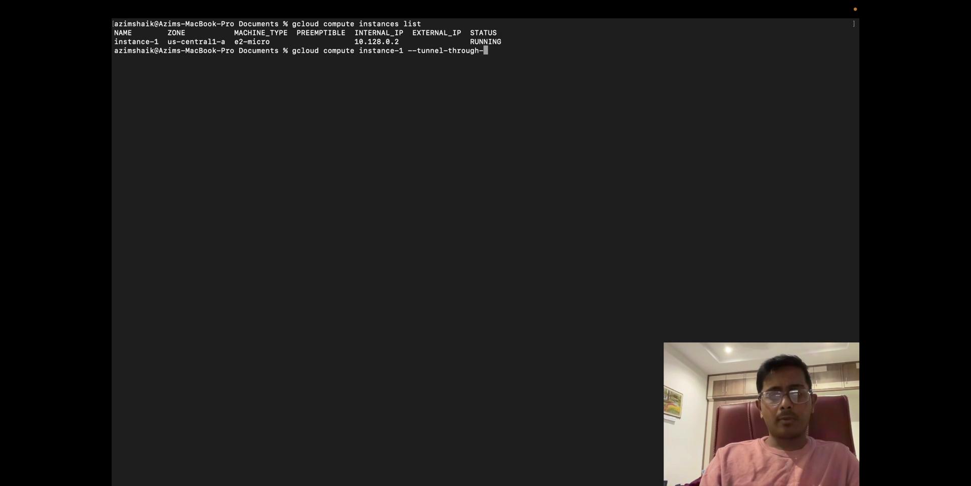
text(iap --zone)
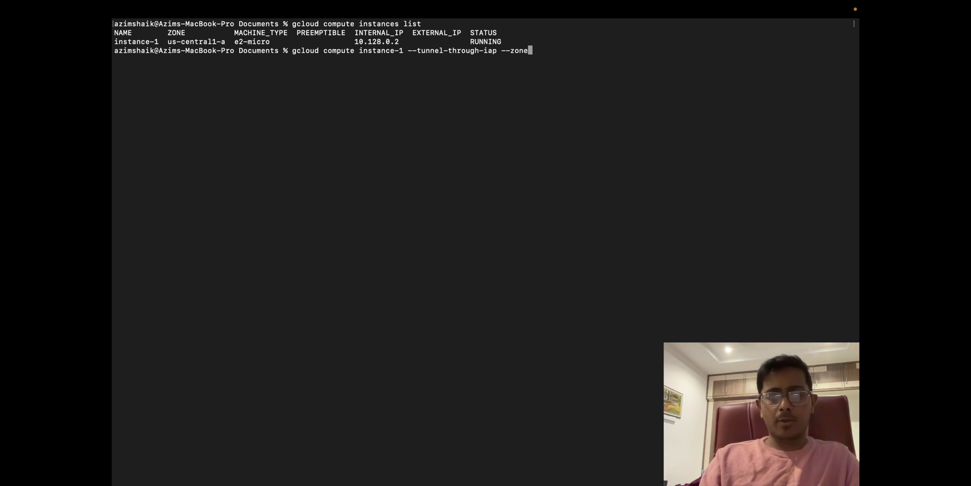
text(="us-central1-a)
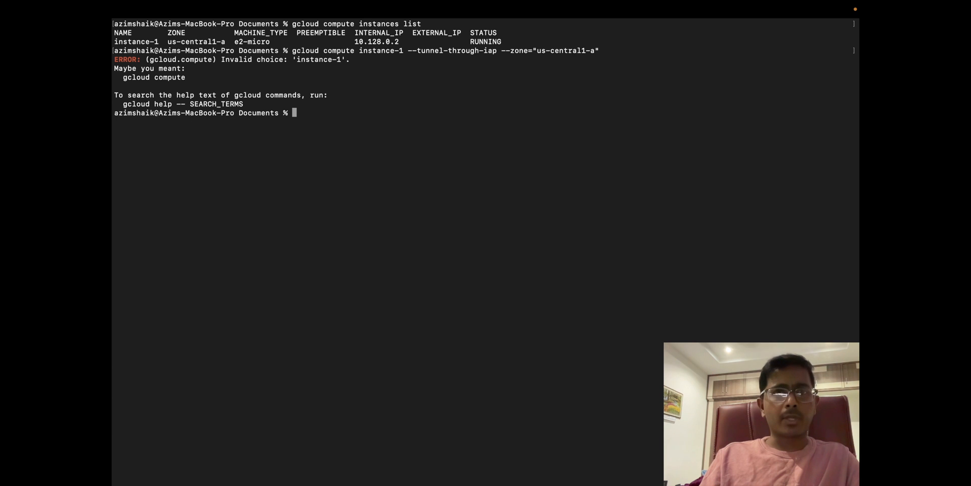
Recall the command and insert 'ssh' to run gcloud compute ssh instance-1 through IAP.
text(gcloud compute instance-1 --tunnel-through-iap --zone="us-central1-a")
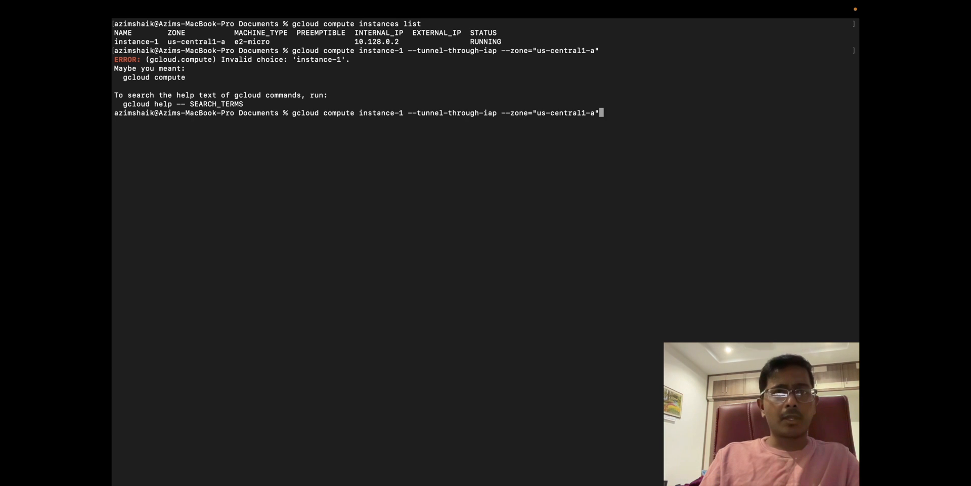
mouse_move(516, 113)
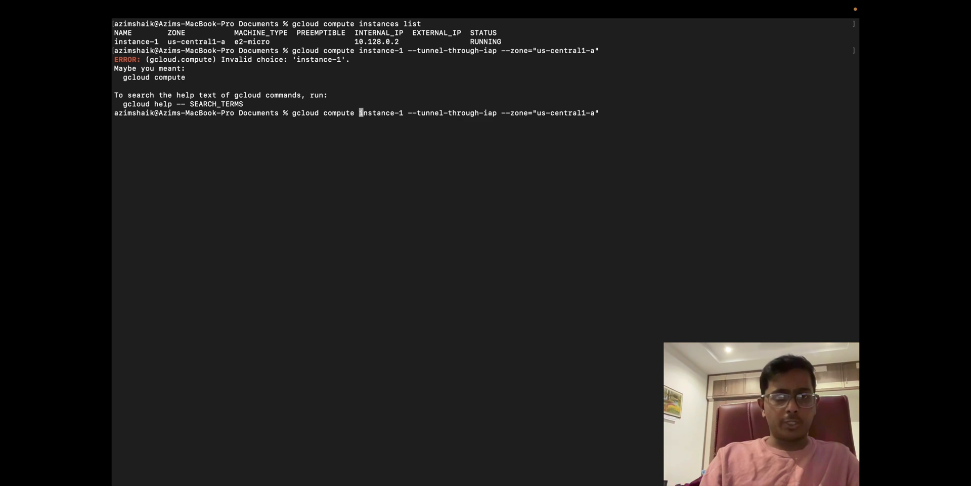
text(ssh)
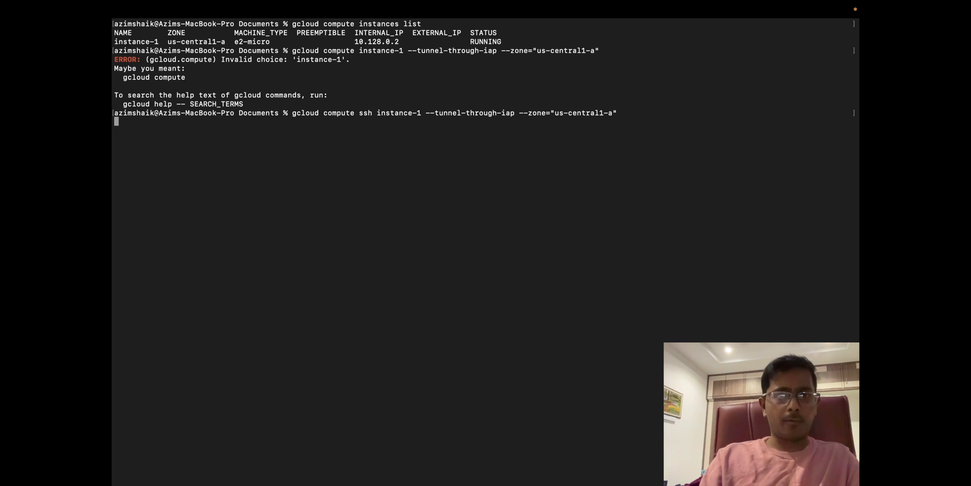